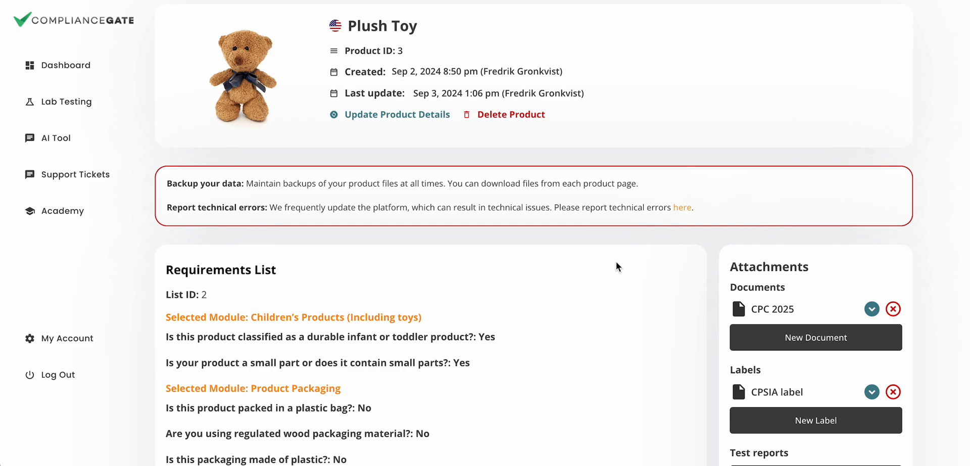
- Expand the CPSIA requirement card and scroll down to its Children's Product Certificate section
scroll("down", 3)
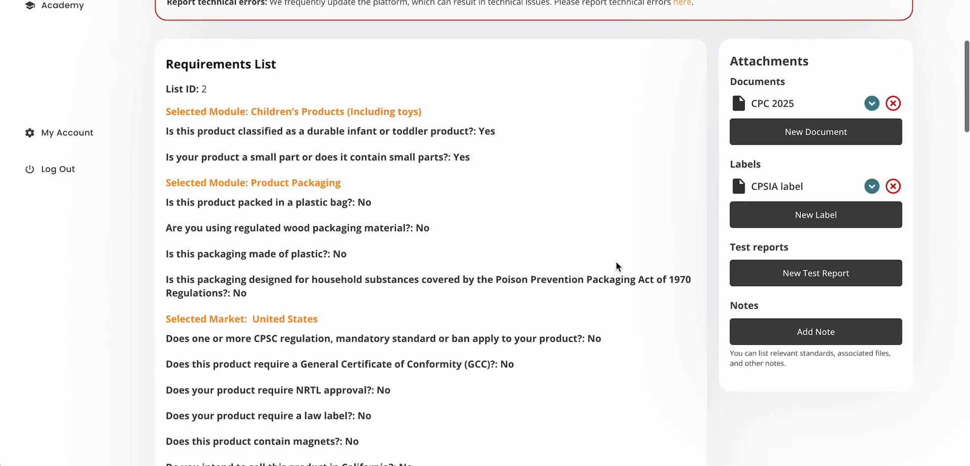
scroll("down", 3)
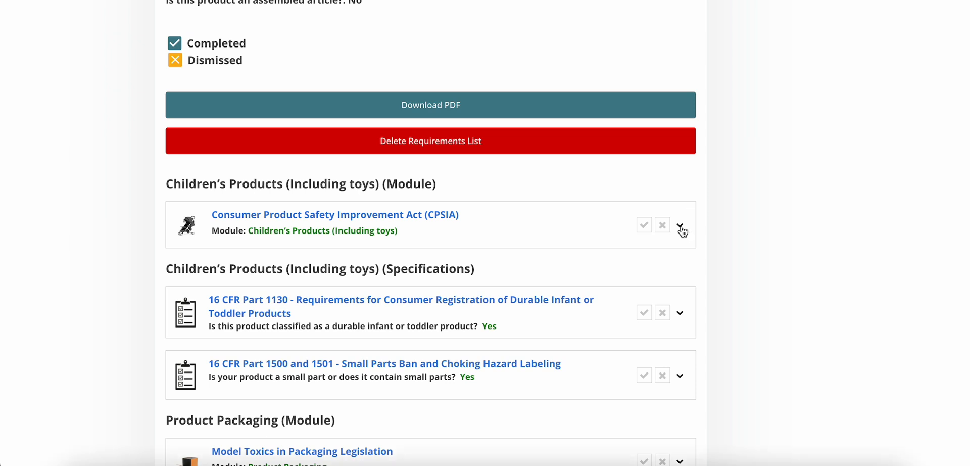
left_click(680, 225)
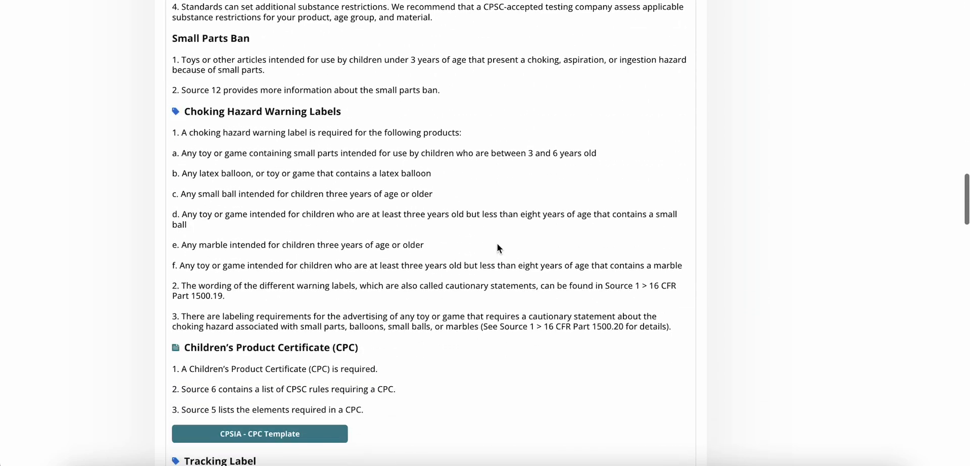
scroll("down", 3)
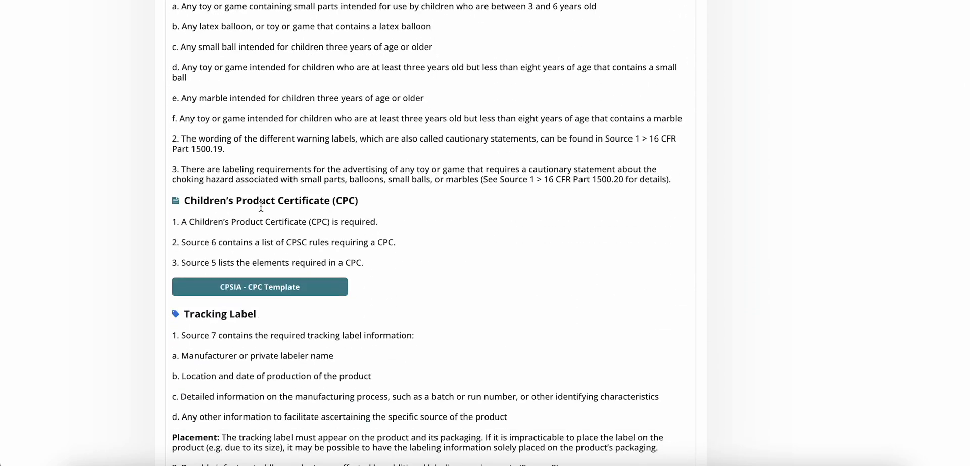
mouse_move(182, 207)
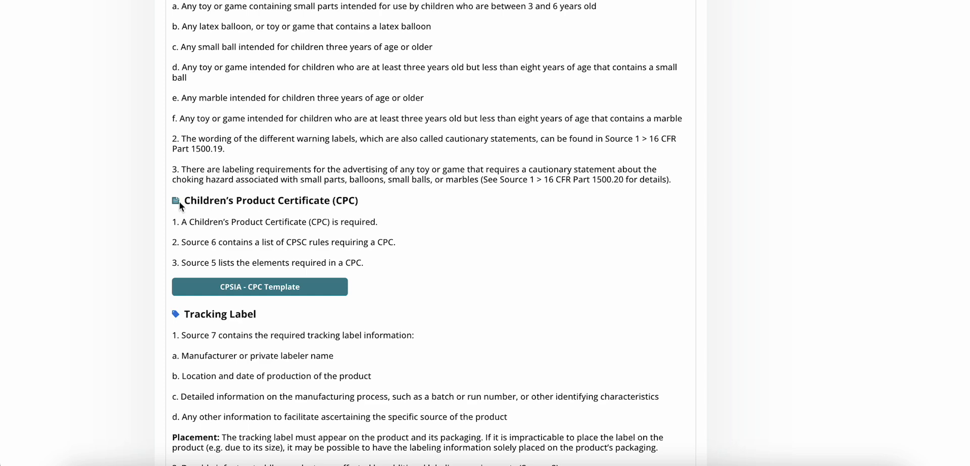
mouse_move(201, 213)
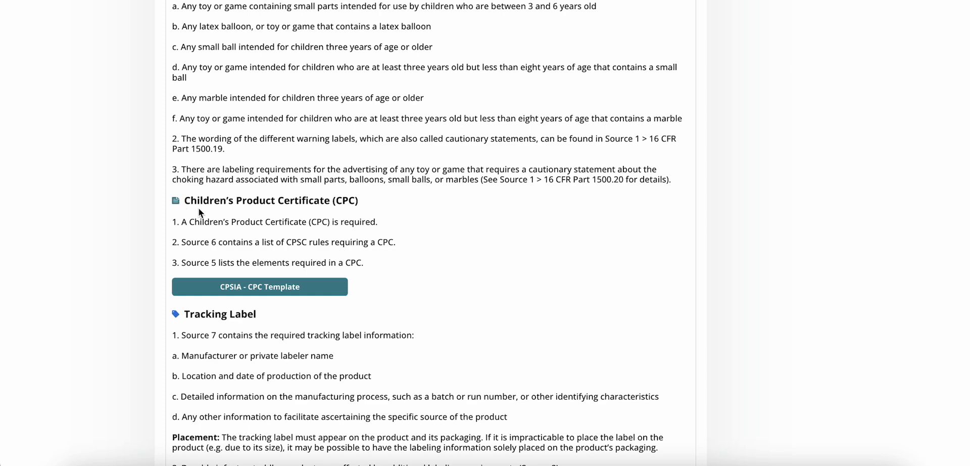
mouse_move(389, 220)
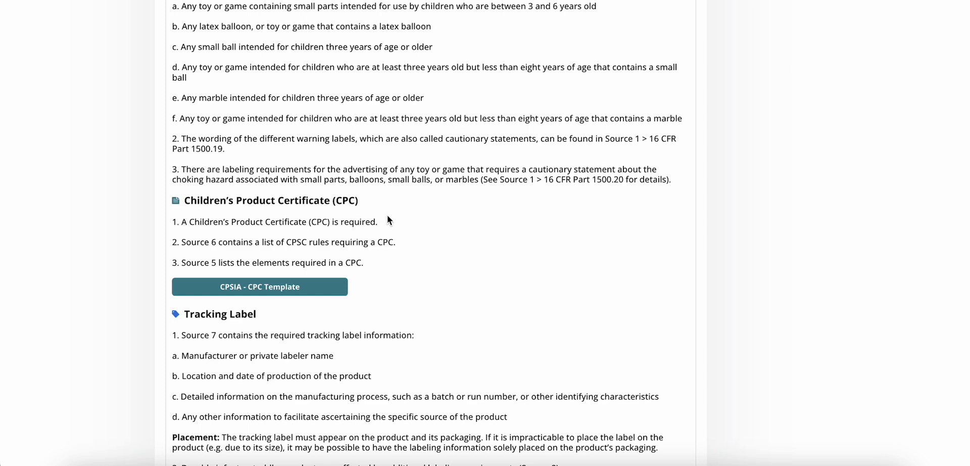
mouse_move(256, 280)
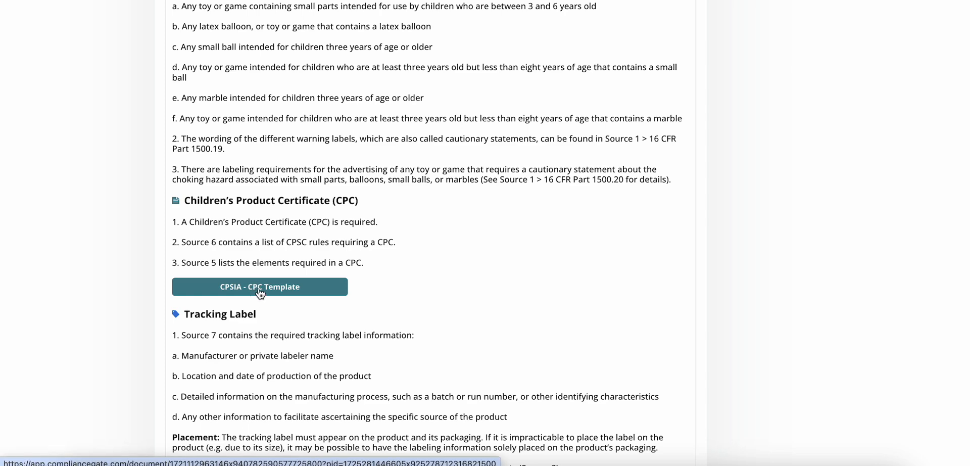
- Open the 'CPSIA - CPC Template' and review sections 1–7 down to the filename and save options
left_click(260, 287)
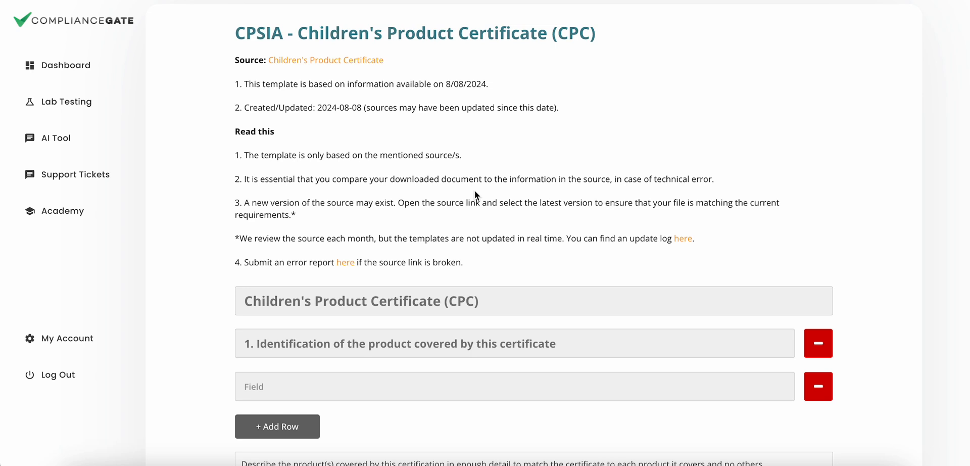
mouse_move(215, 59)
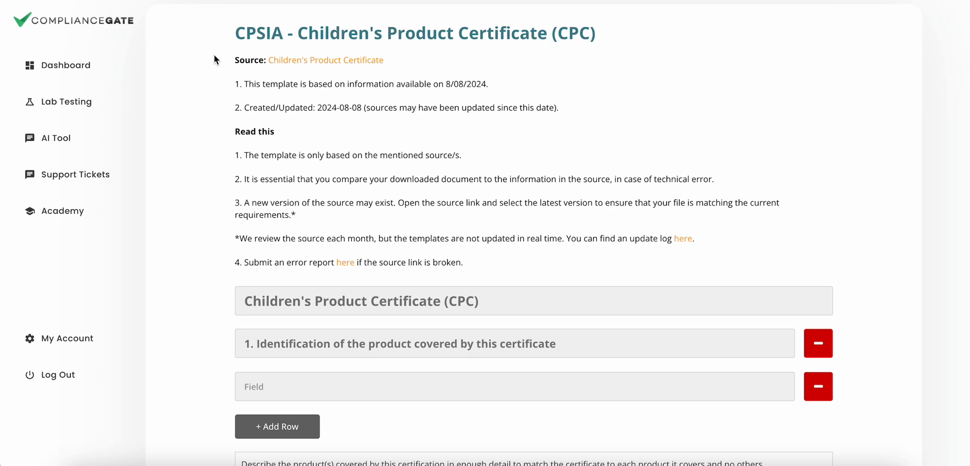
mouse_move(449, 215)
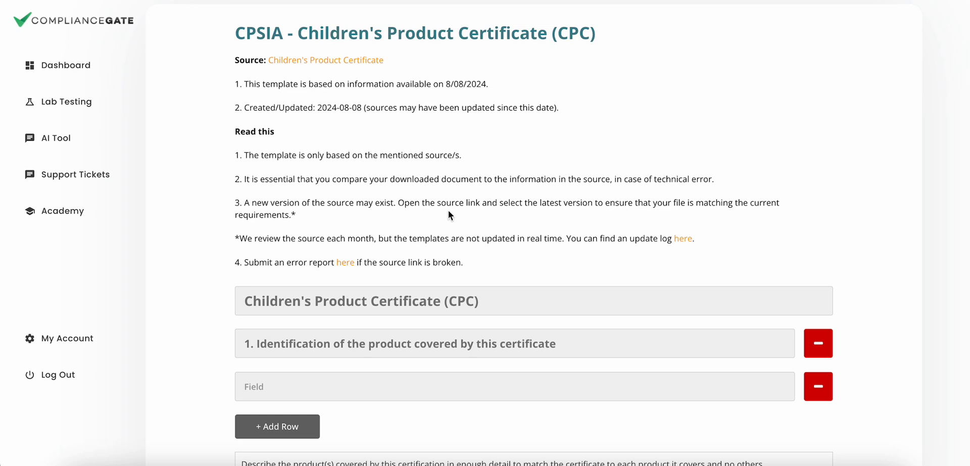
scroll("down", 3)
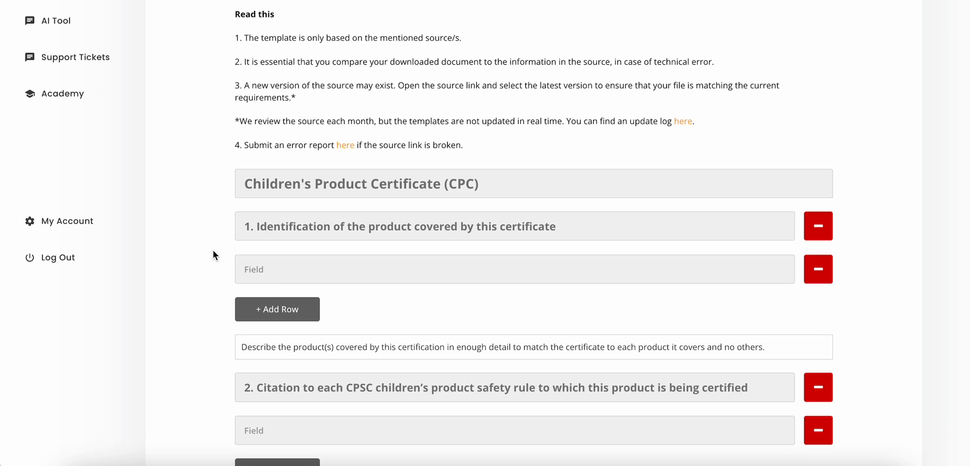
scroll("down", 3)
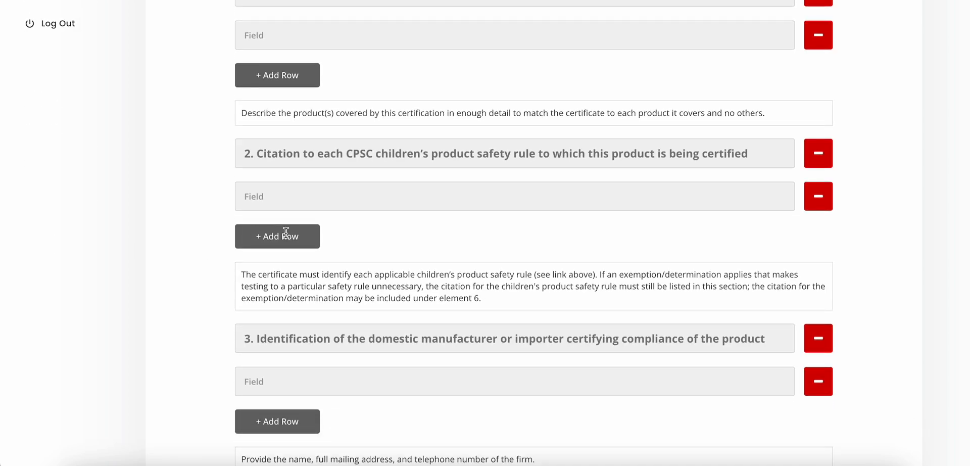
mouse_move(207, 216)
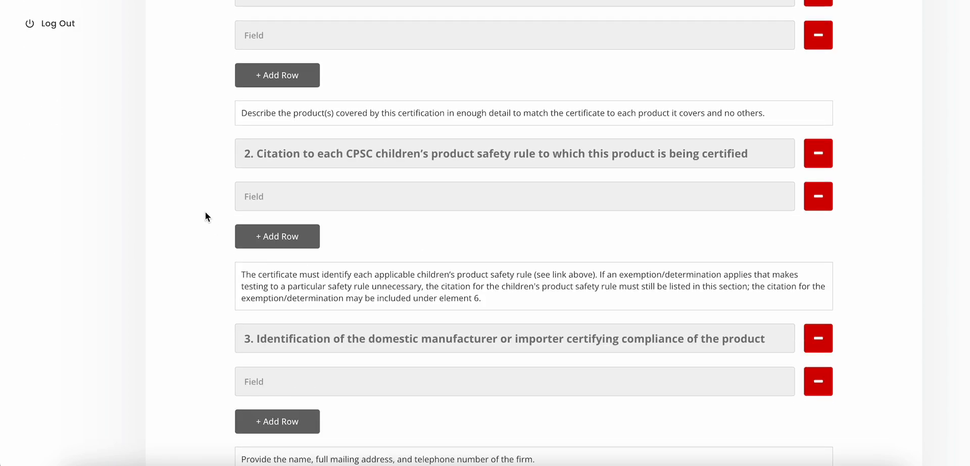
scroll("down", 3)
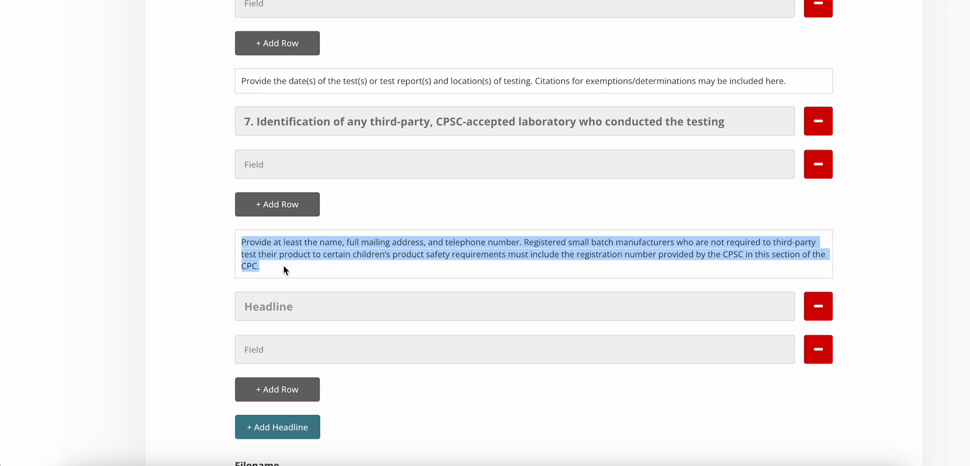
scroll("down", 3)
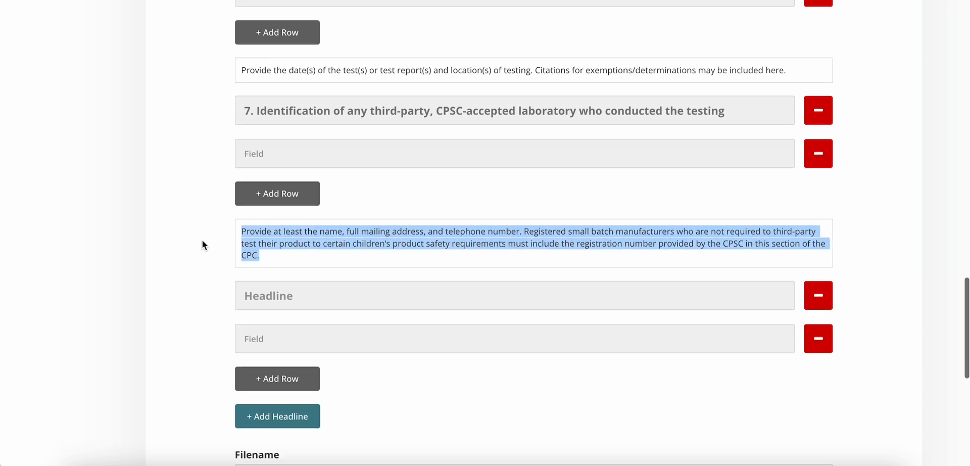
scroll("down", 3)
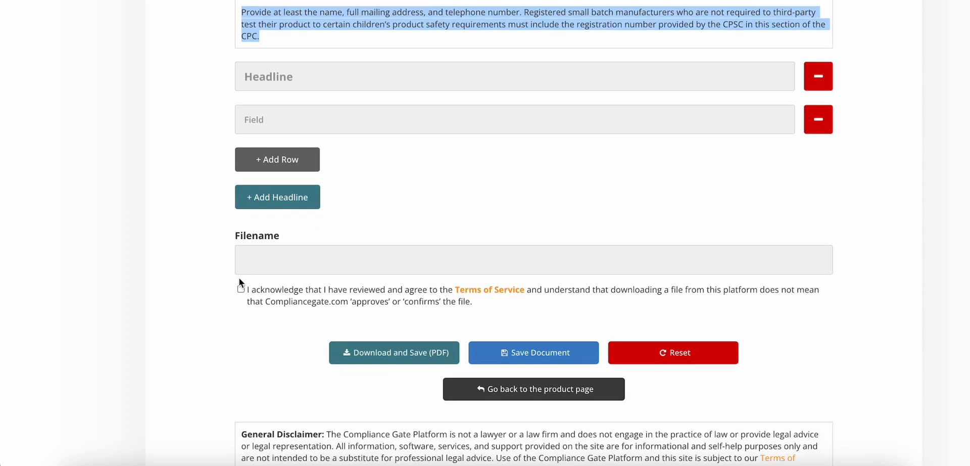
- Name the certificate CPC-2, toggle the Terms of Service acknowledgement, and scroll toward Save Document
type("CPC-2")
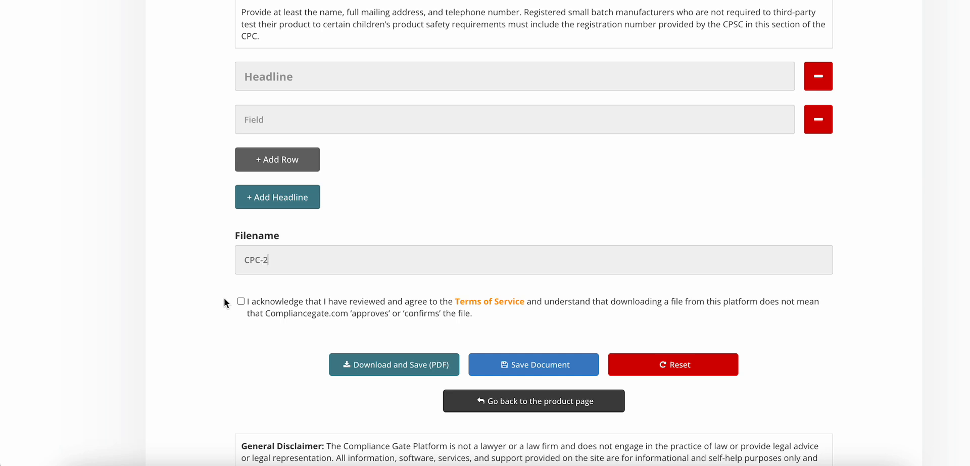
left_click(241, 301)
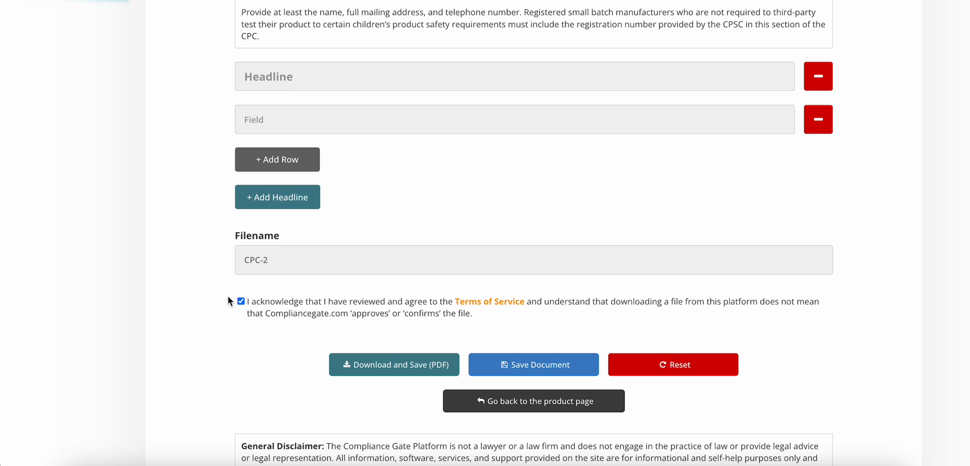
left_click(533, 365)
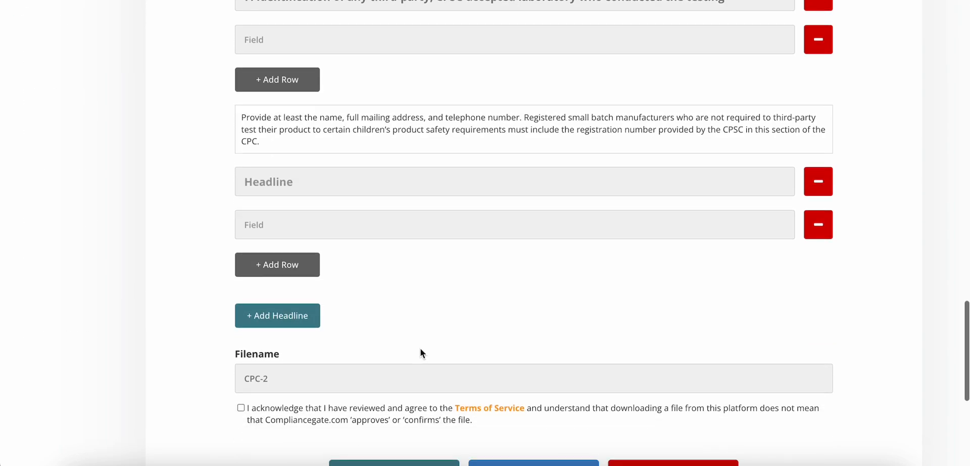
scroll("down", 3)
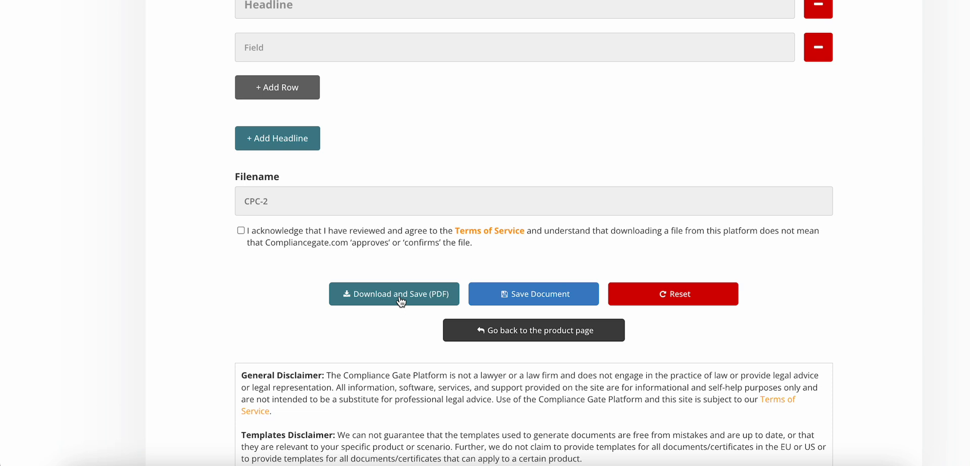
mouse_move(401, 302)
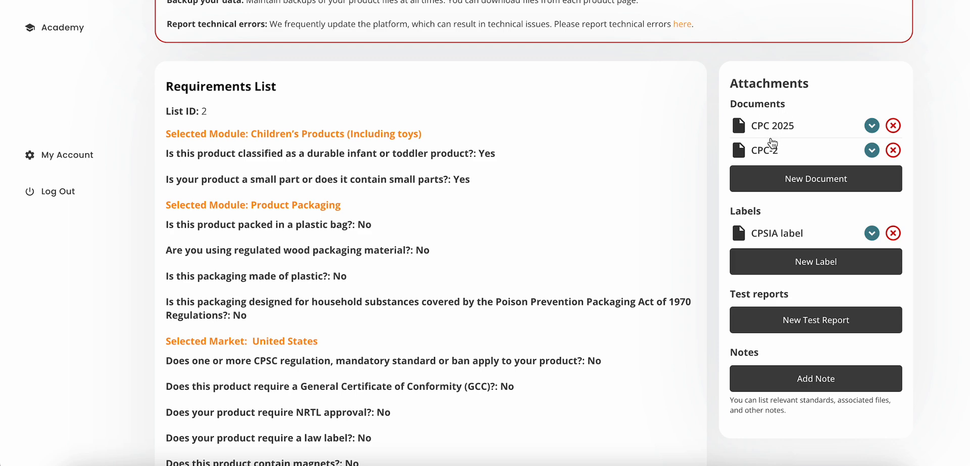
mouse_move(802, 145)
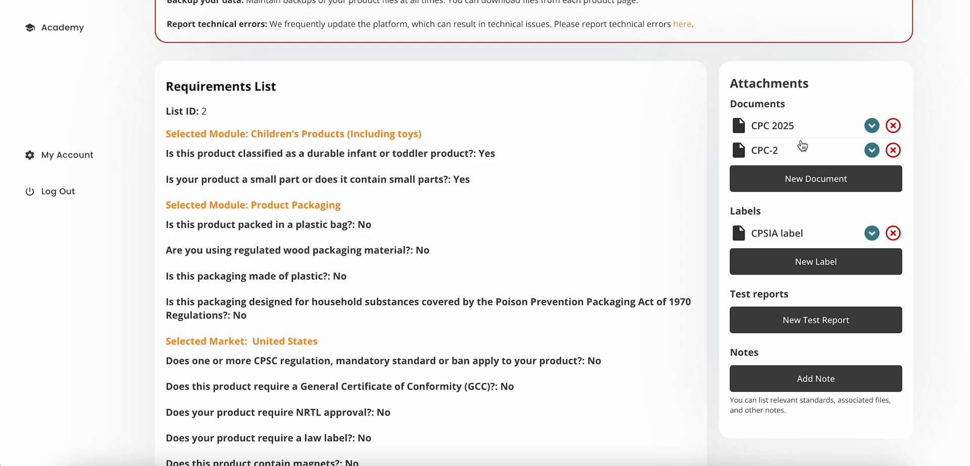
mouse_move(774, 112)
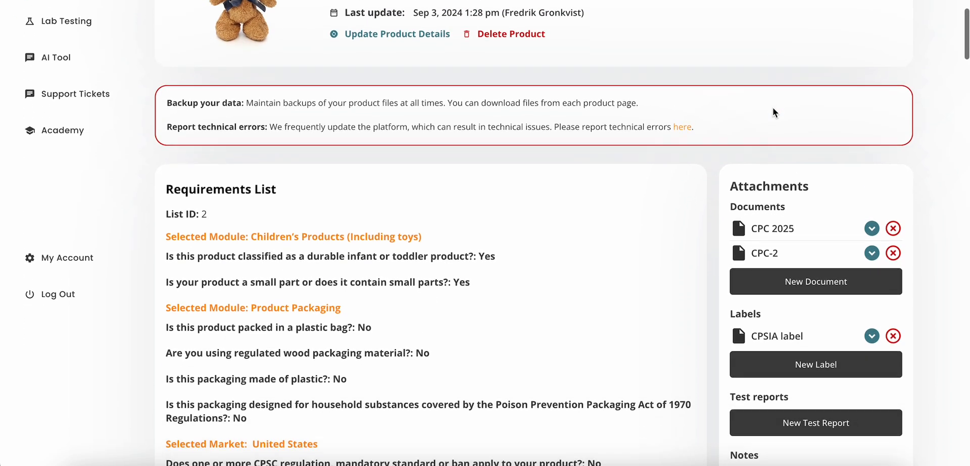
- Review the CPC 2025 certificate's seven filled sections down to its filename and download options
scroll("down", 3)
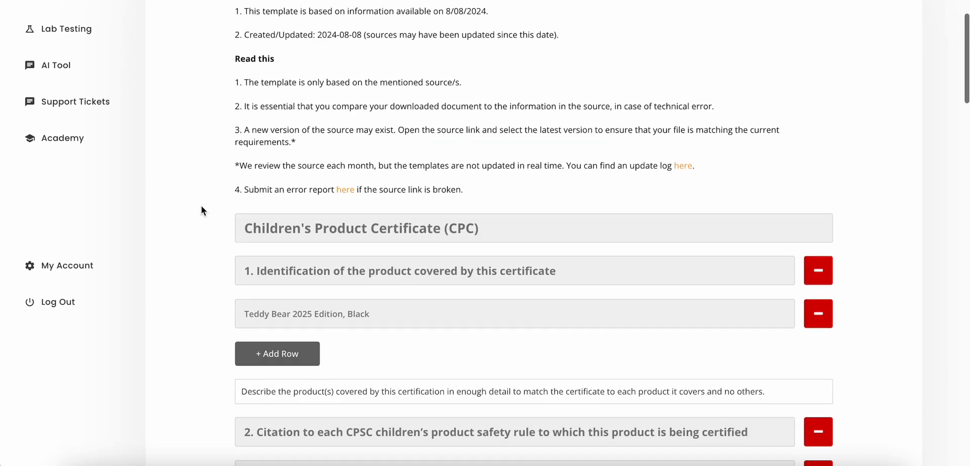
scroll("down", 3)
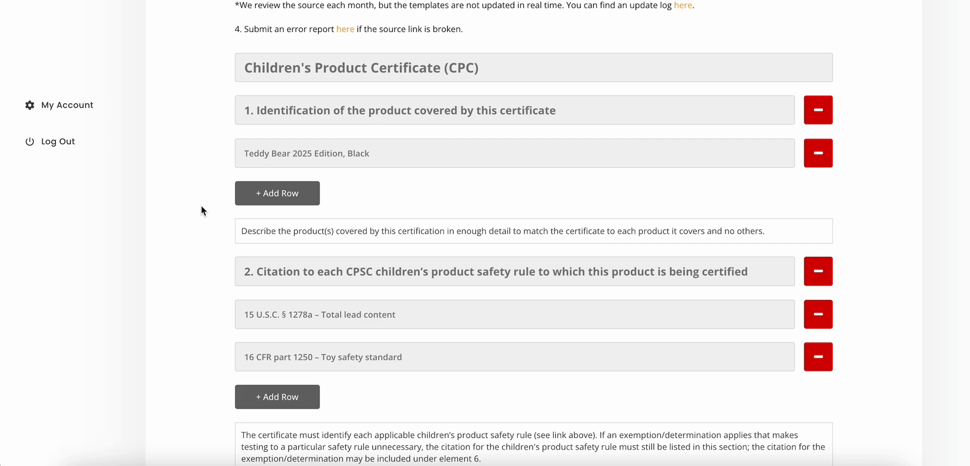
scroll("down", 3)
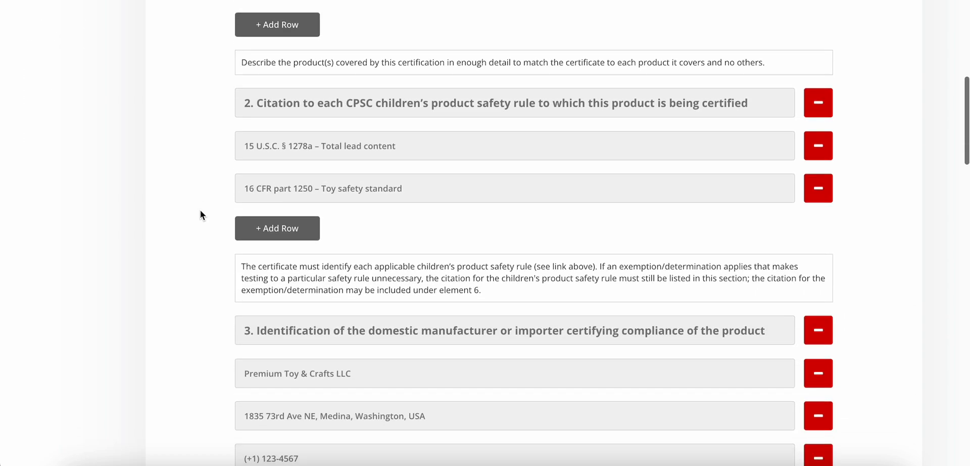
scroll("down", 3)
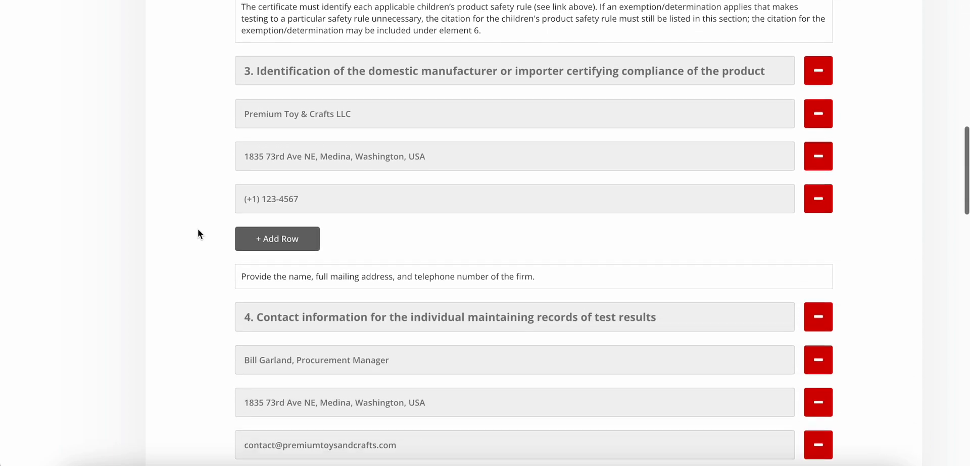
scroll("down", 3)
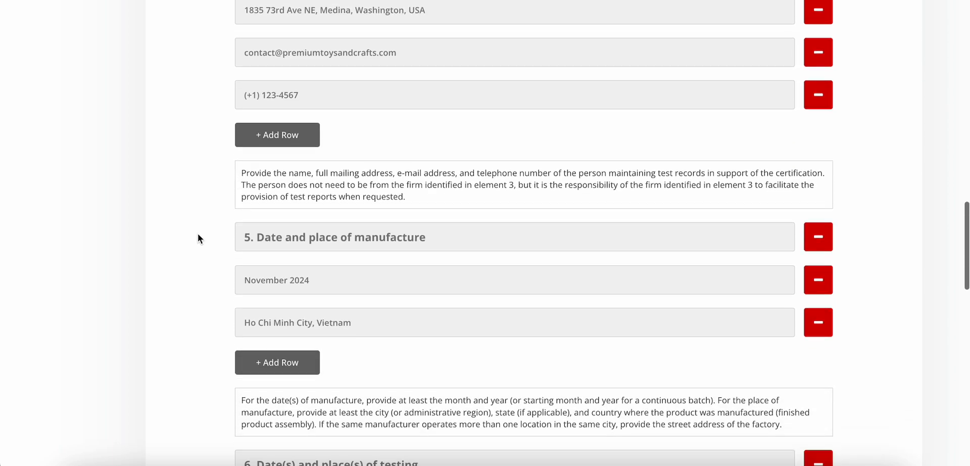
scroll("down", 3)
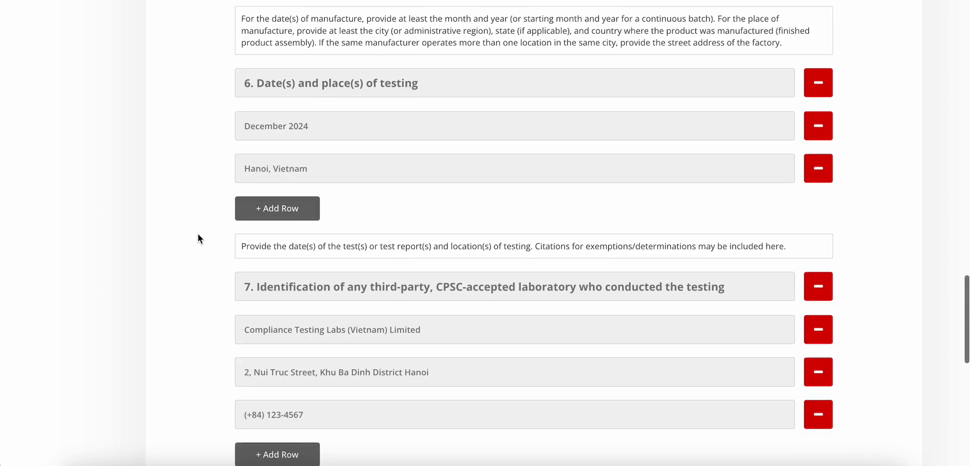
scroll("down", 3)
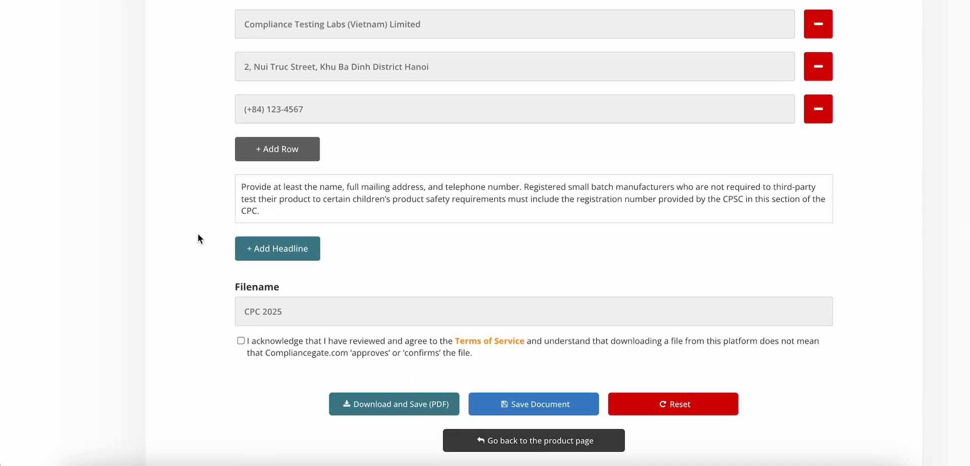
mouse_move(511, 412)
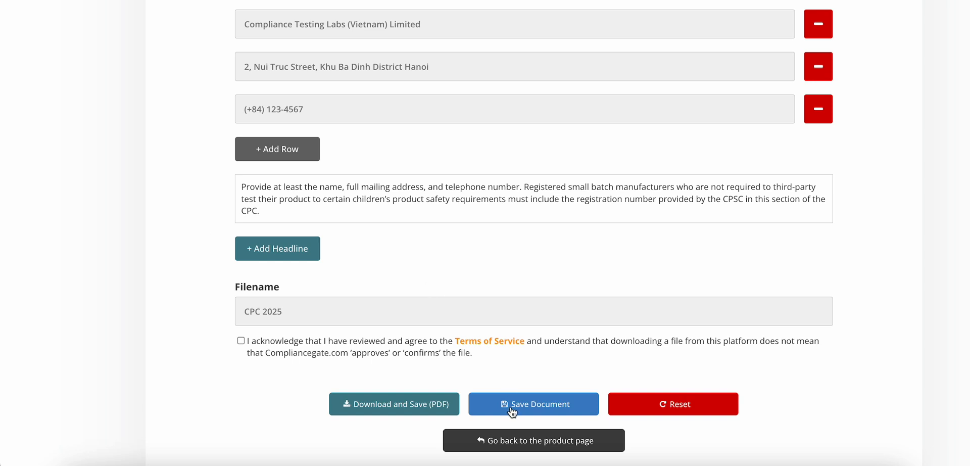
mouse_move(224, 396)
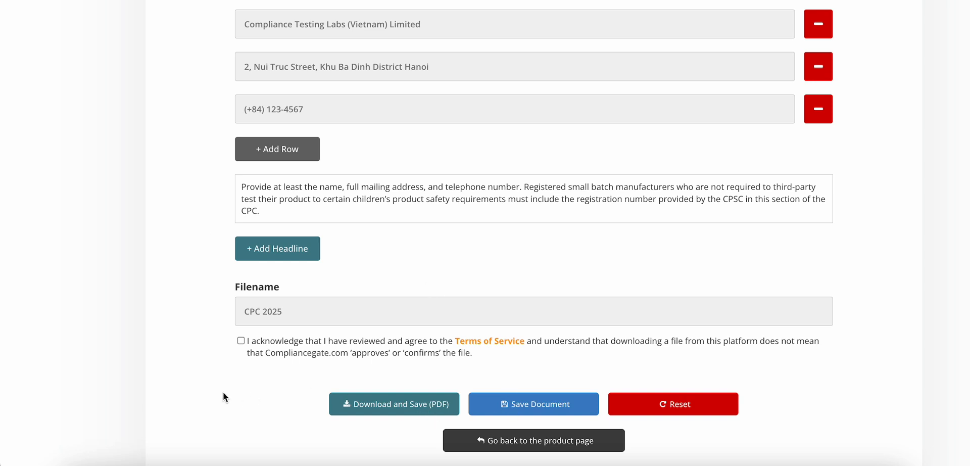
mouse_move(212, 324)
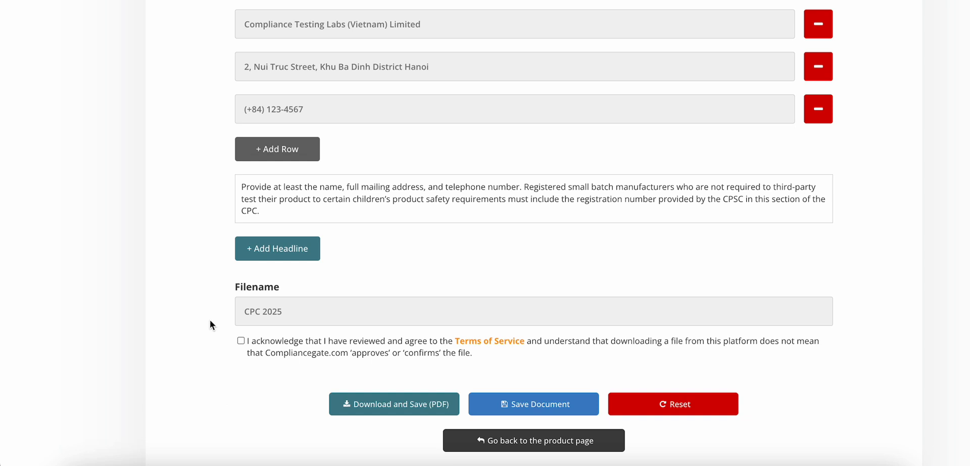